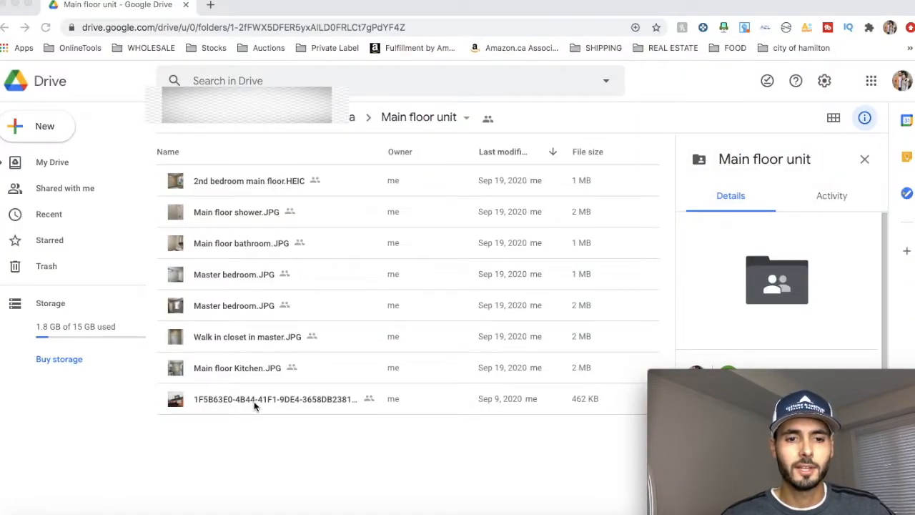
pyautogui.moveTo(239, 399)
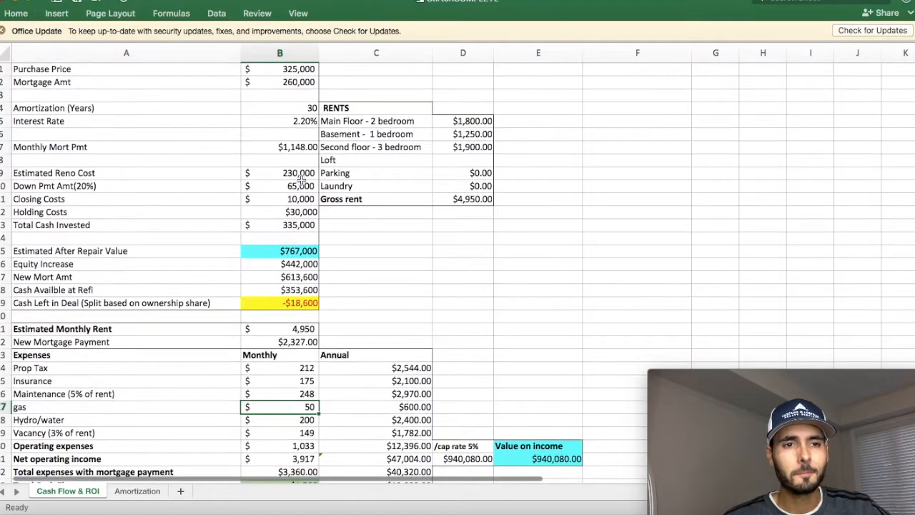
pyautogui.click(279, 68)
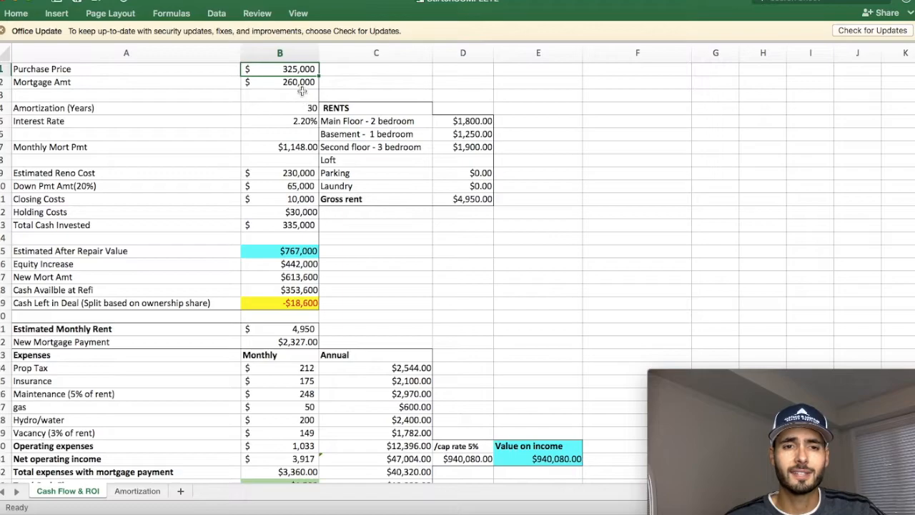
pyautogui.click(280, 81)
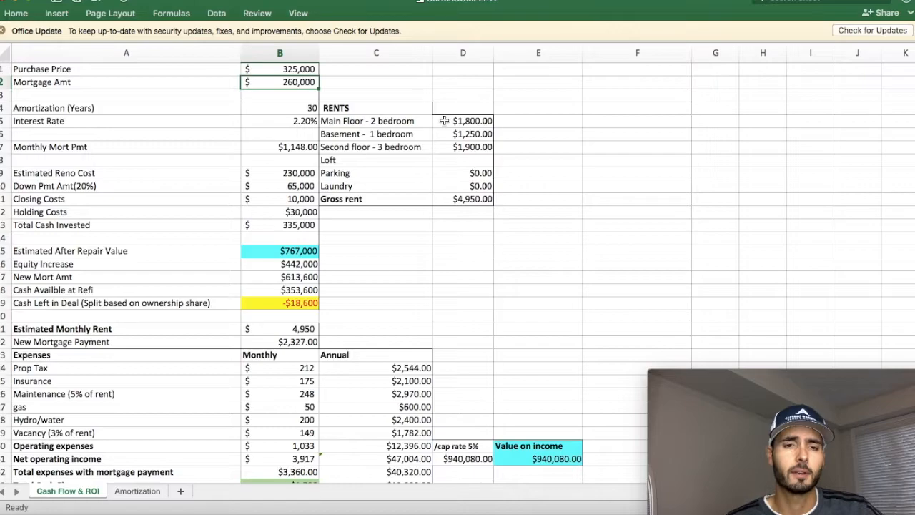
pyautogui.moveTo(312, 148)
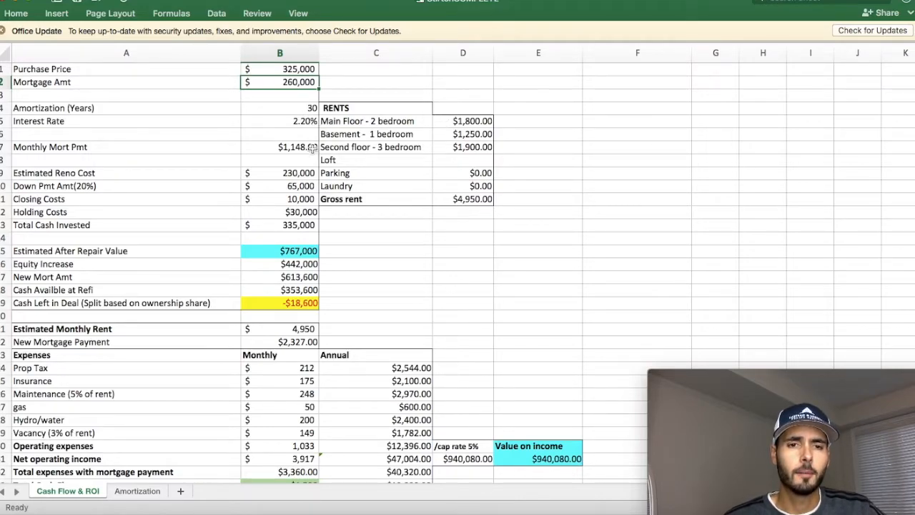
pyautogui.click(279, 146)
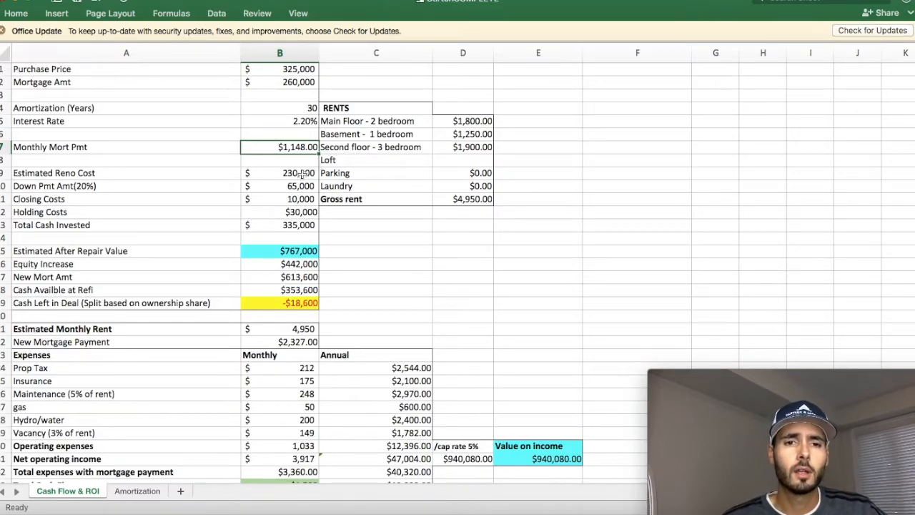
pyautogui.click(280, 173)
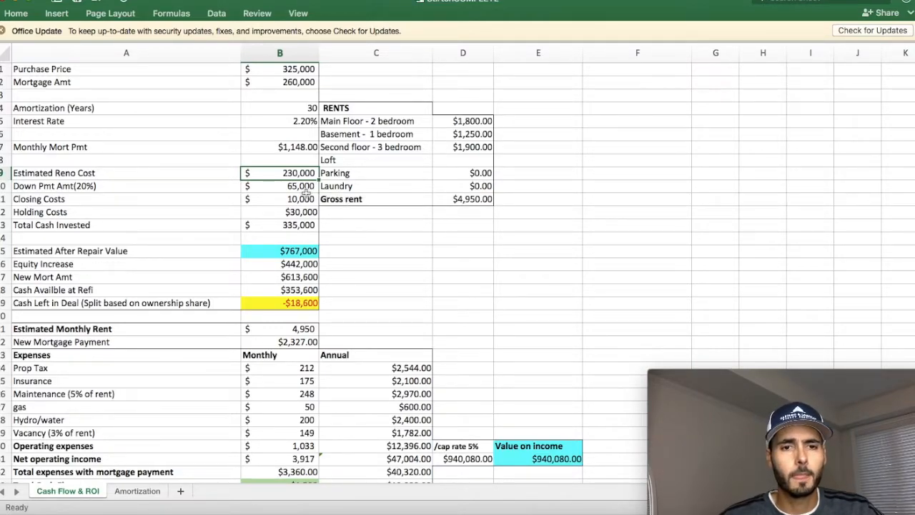
pyautogui.click(279, 186)
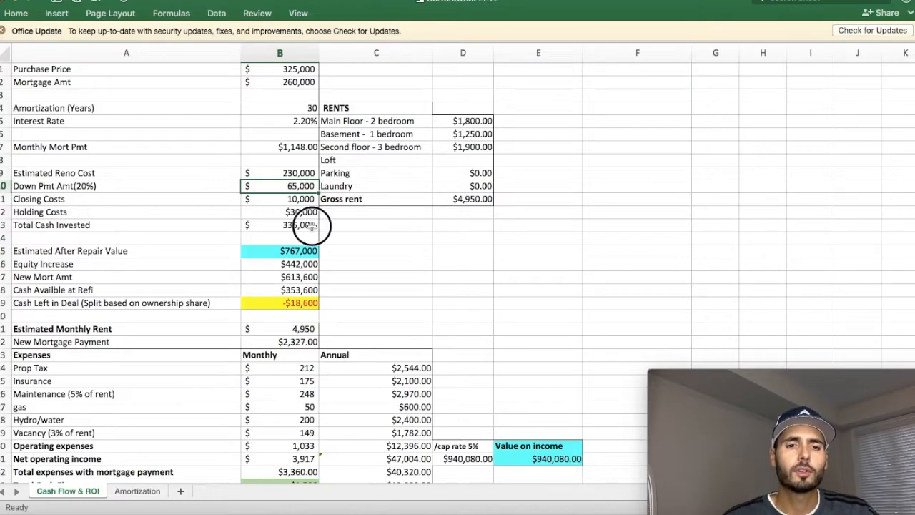
pyautogui.click(279, 225)
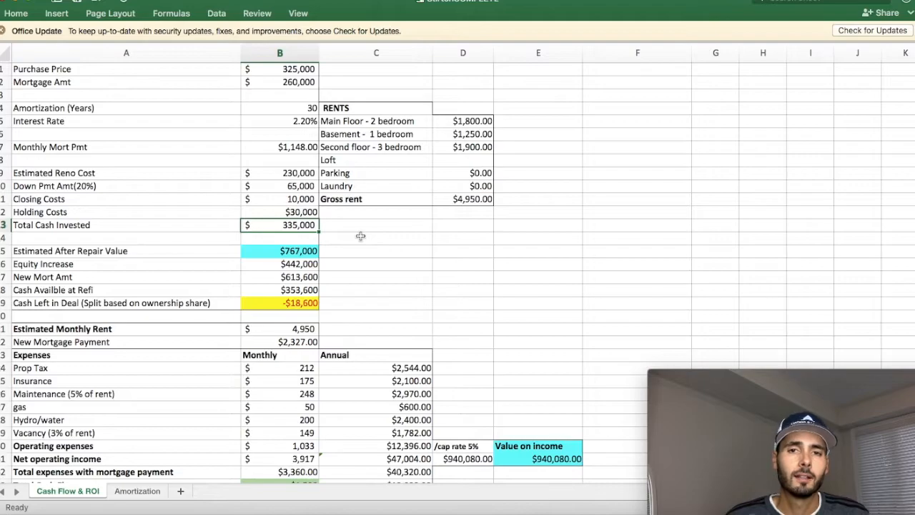
pyautogui.scroll(-3)
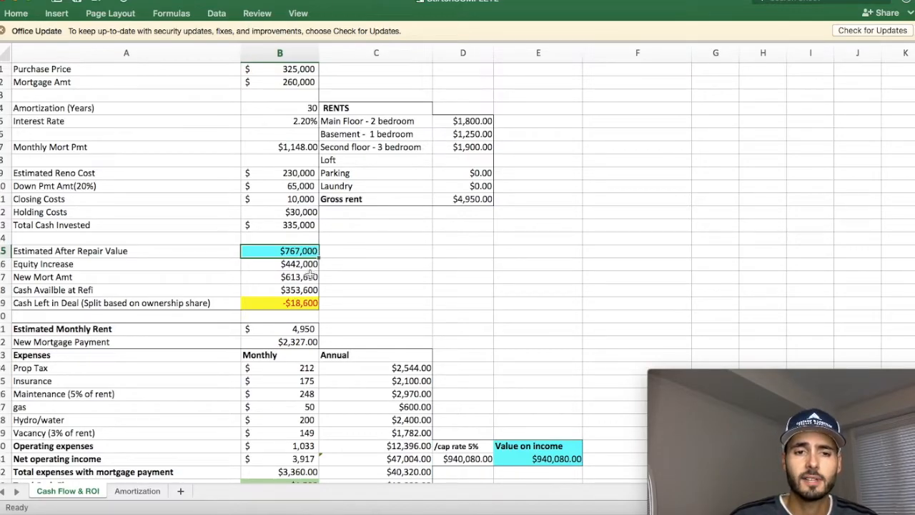
pyautogui.click(280, 277)
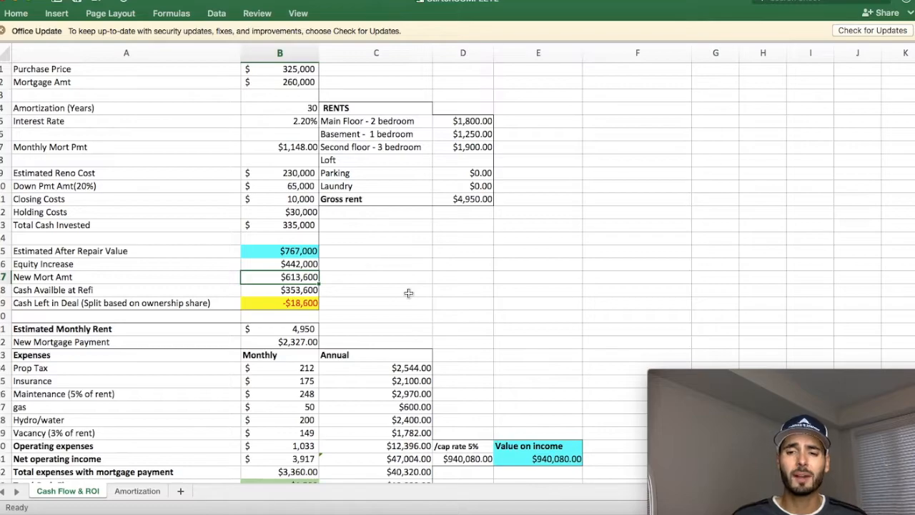
pyautogui.moveTo(367, 299)
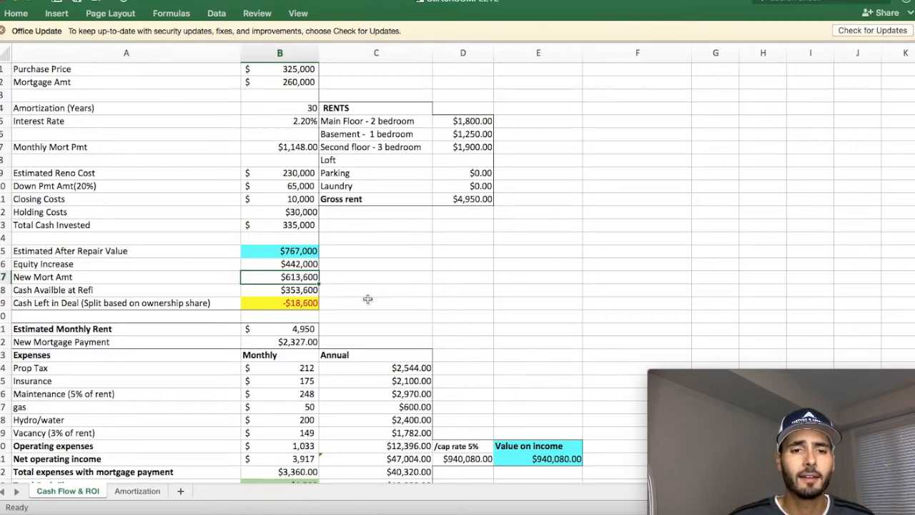
pyautogui.click(280, 303)
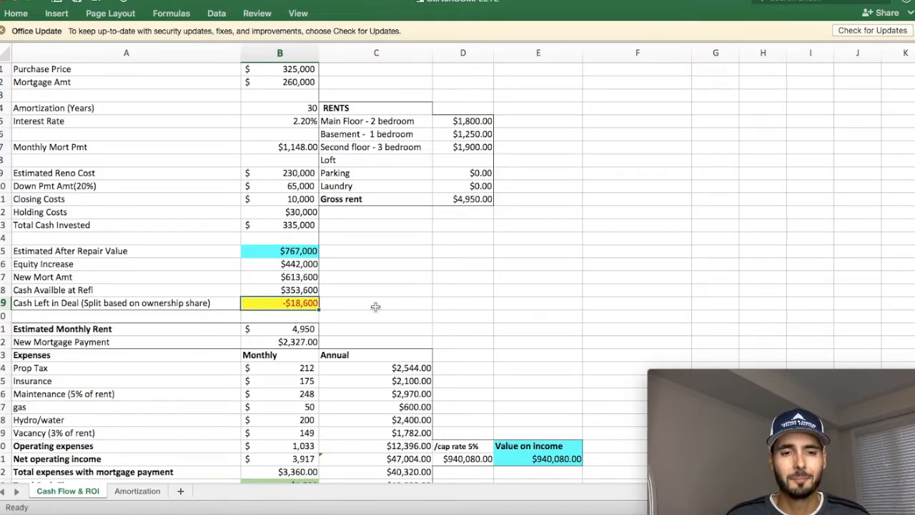
pyautogui.scroll(-3)
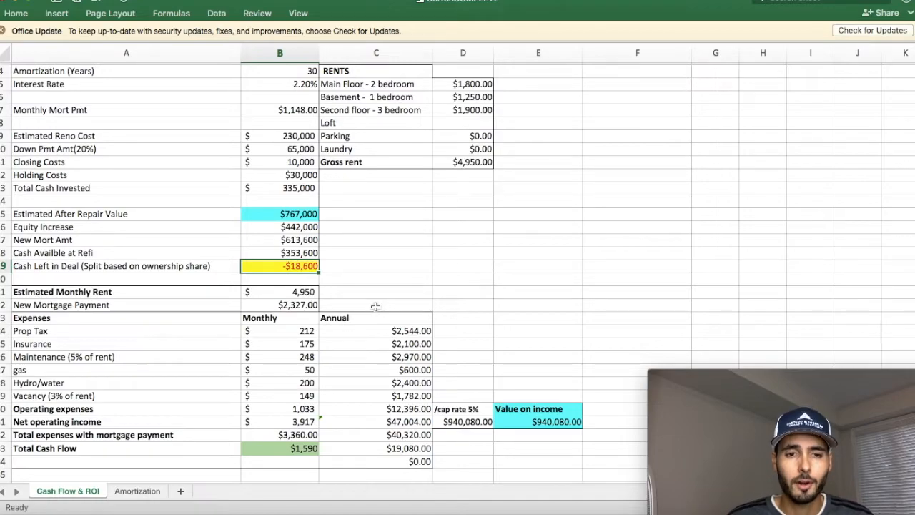
pyautogui.moveTo(386, 224)
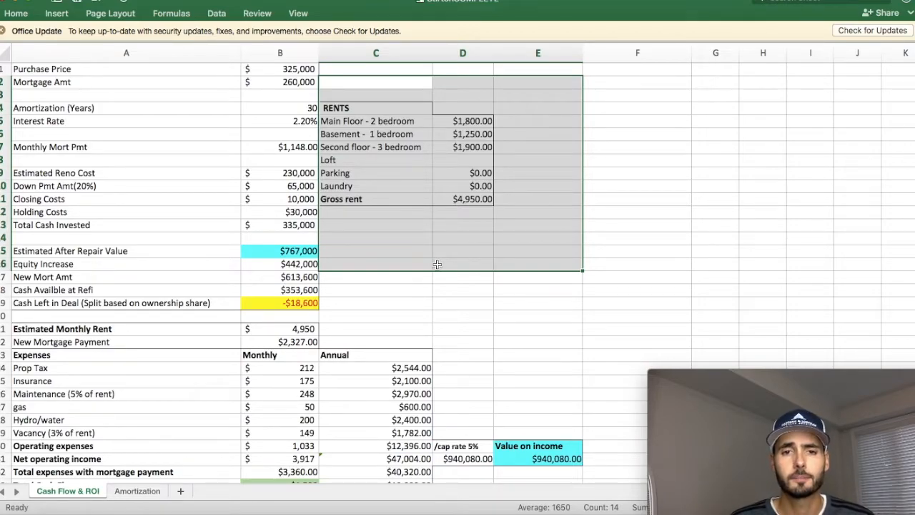
pyautogui.click(463, 264)
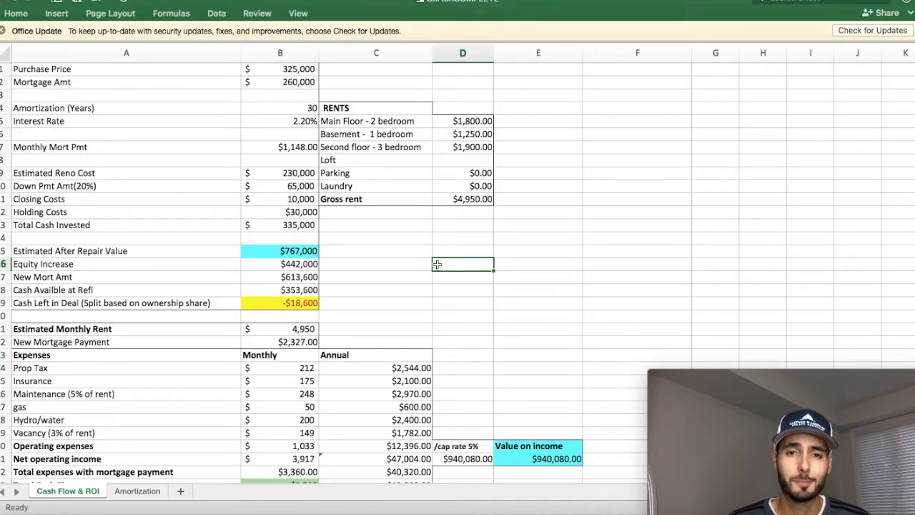
pyautogui.moveTo(468, 216)
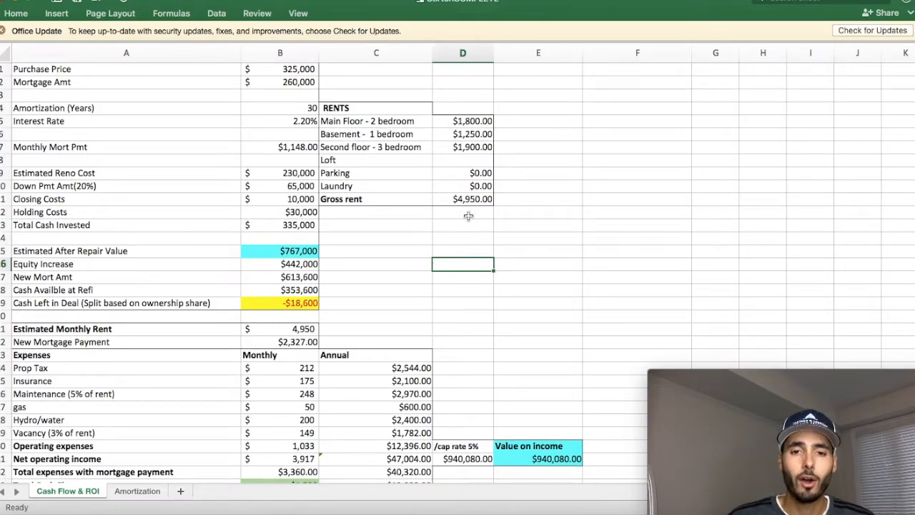
pyautogui.click(463, 198)
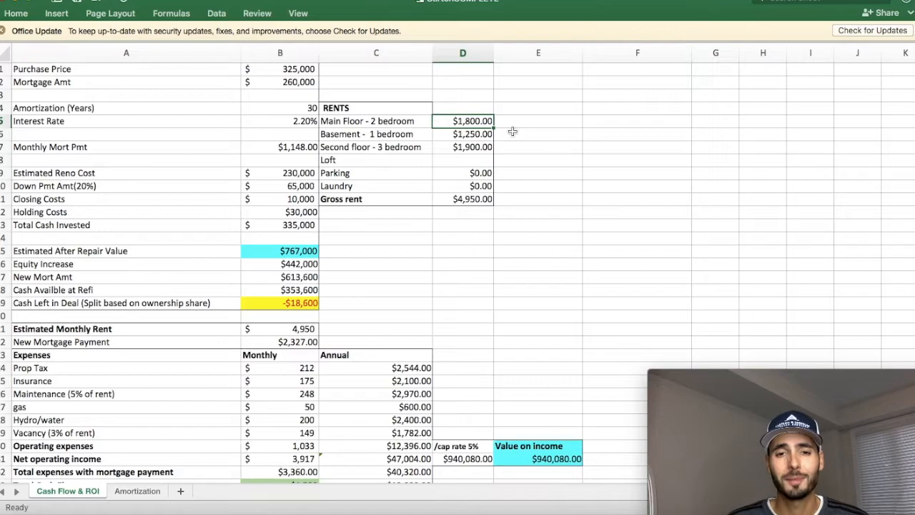
pyautogui.moveTo(473, 229)
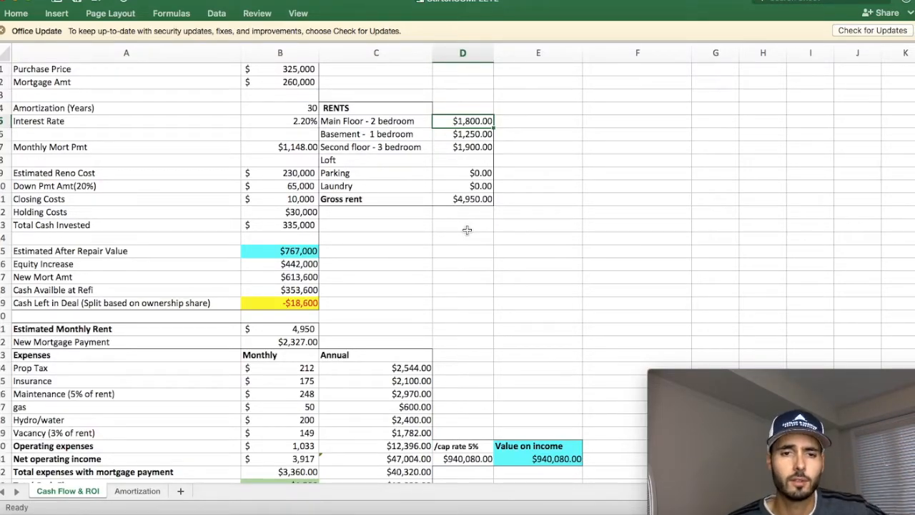
pyautogui.scroll(-3)
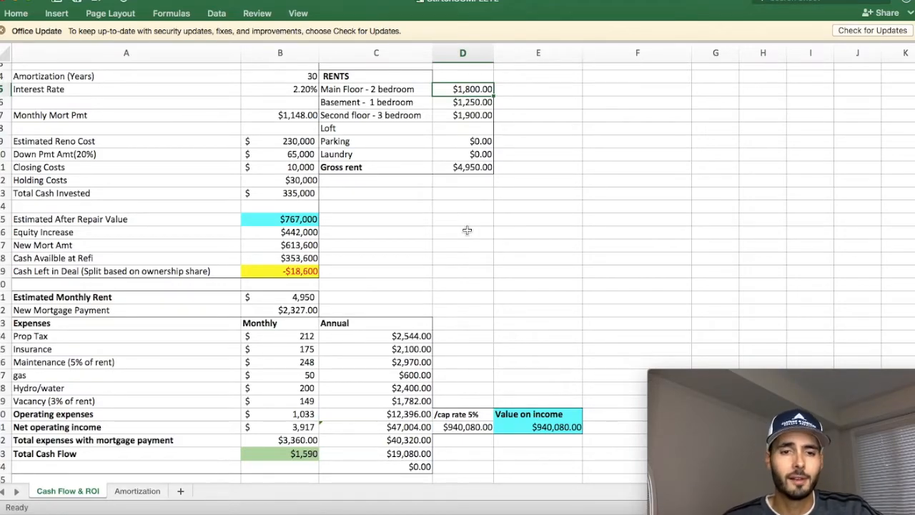
pyautogui.scroll(-3)
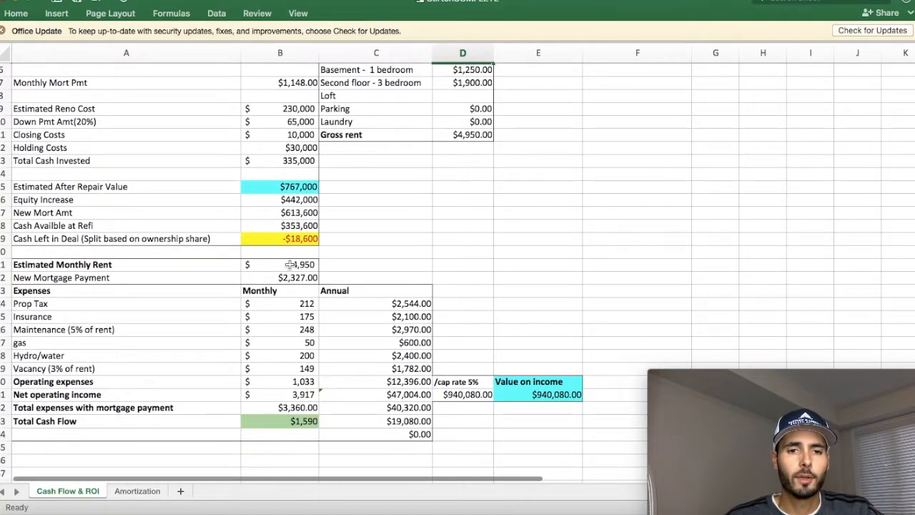
pyautogui.click(279, 265)
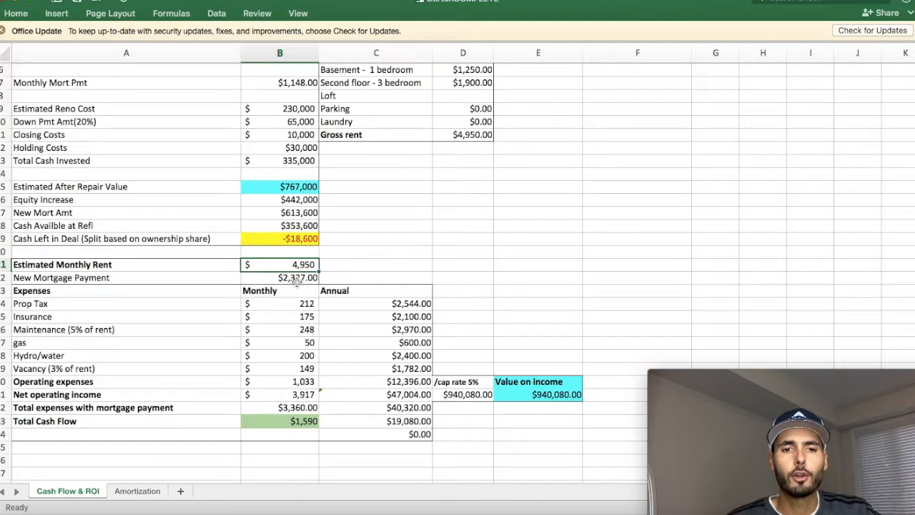
pyautogui.click(279, 277)
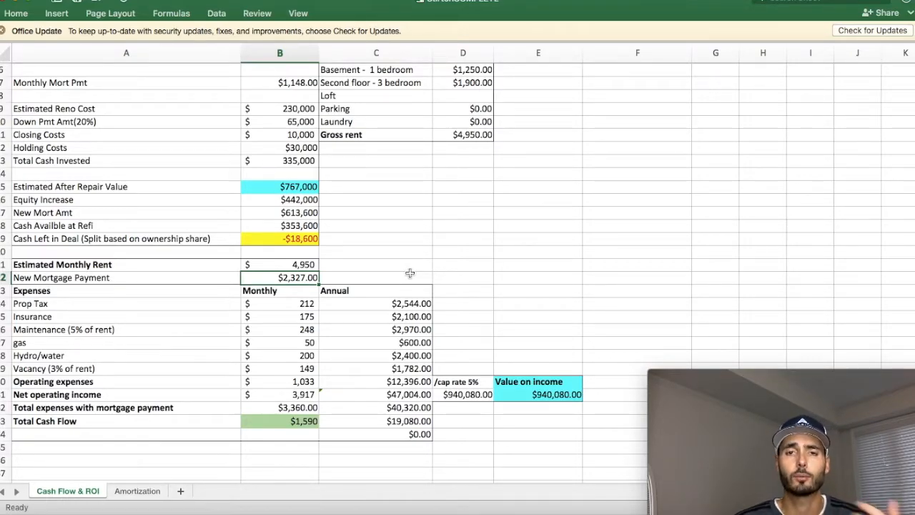
pyautogui.scroll(-3)
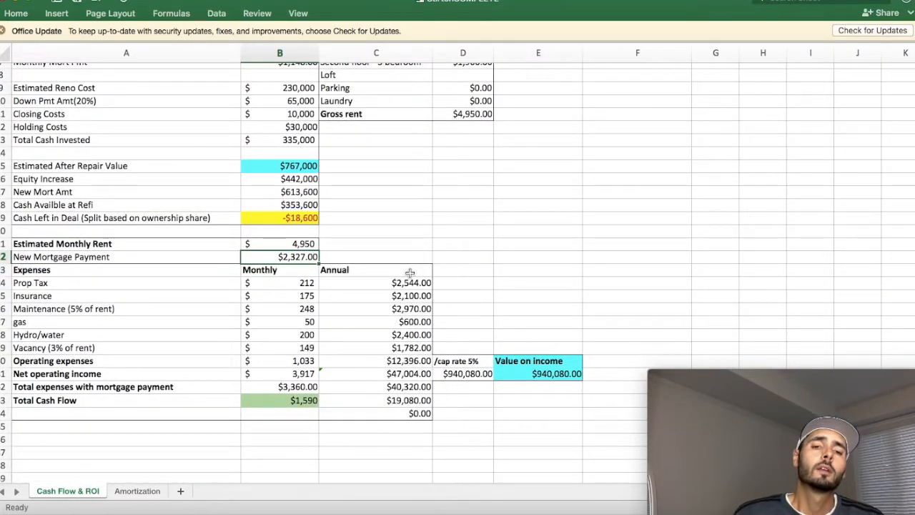
pyautogui.moveTo(313, 274)
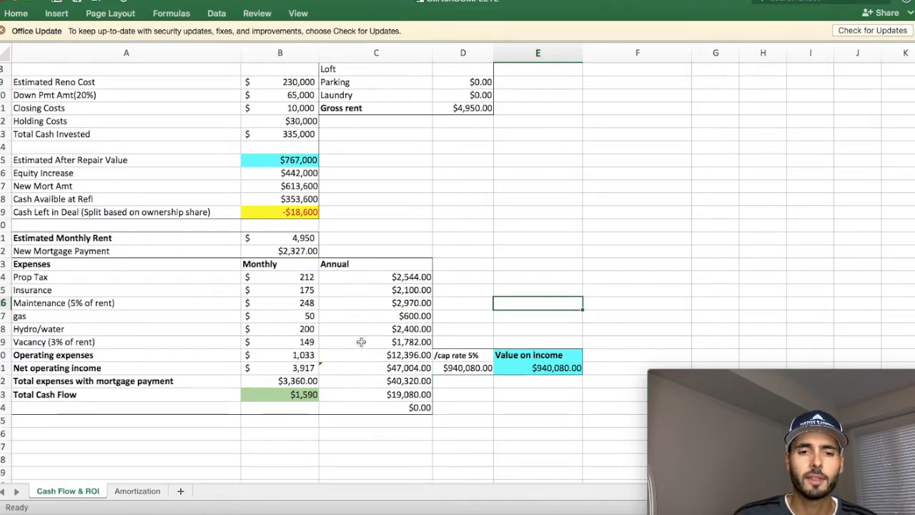
pyautogui.click(279, 394)
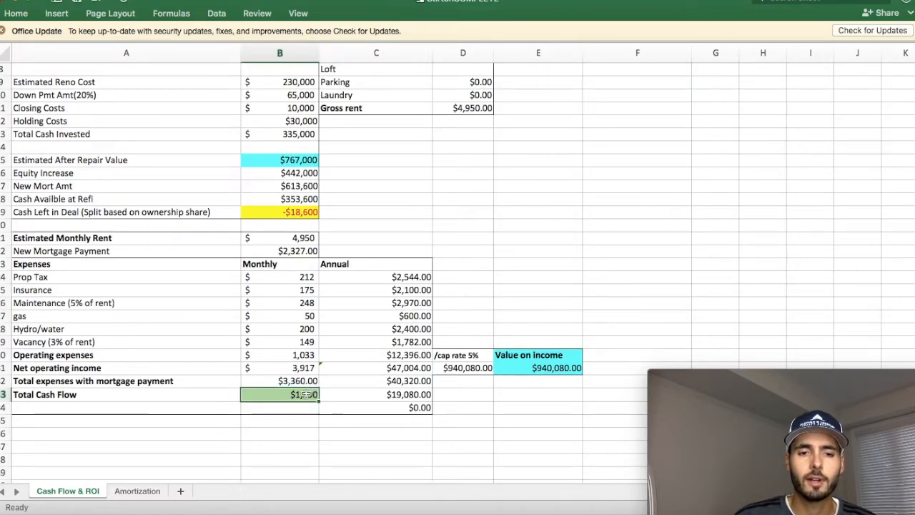